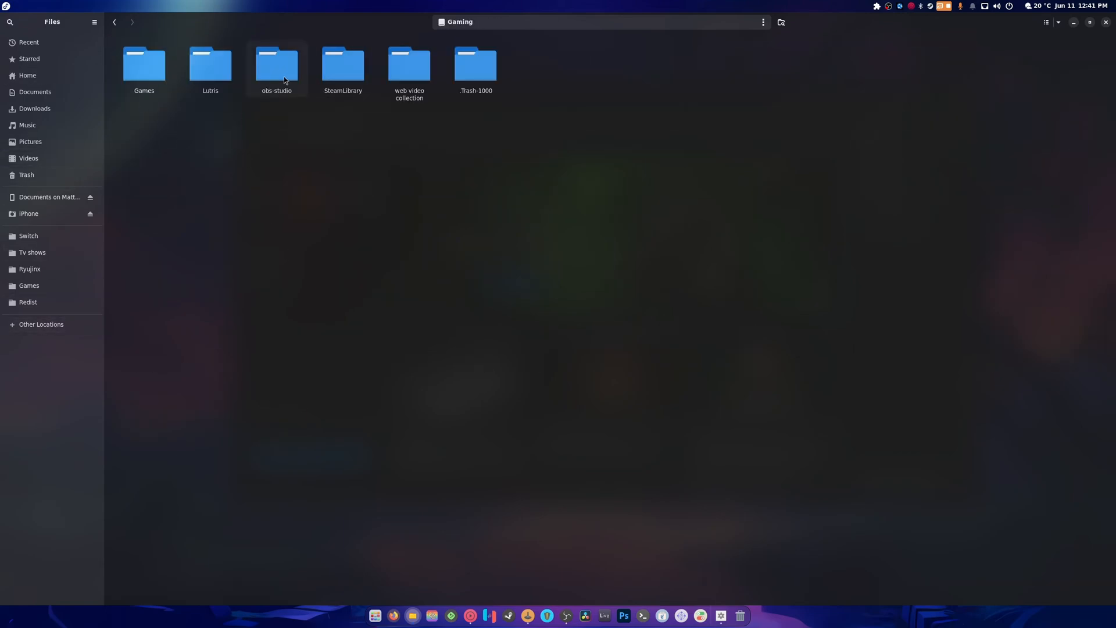
Go into Games then Diablo IV and bring up dxvk.conf's open-with options
double_click(144, 64)
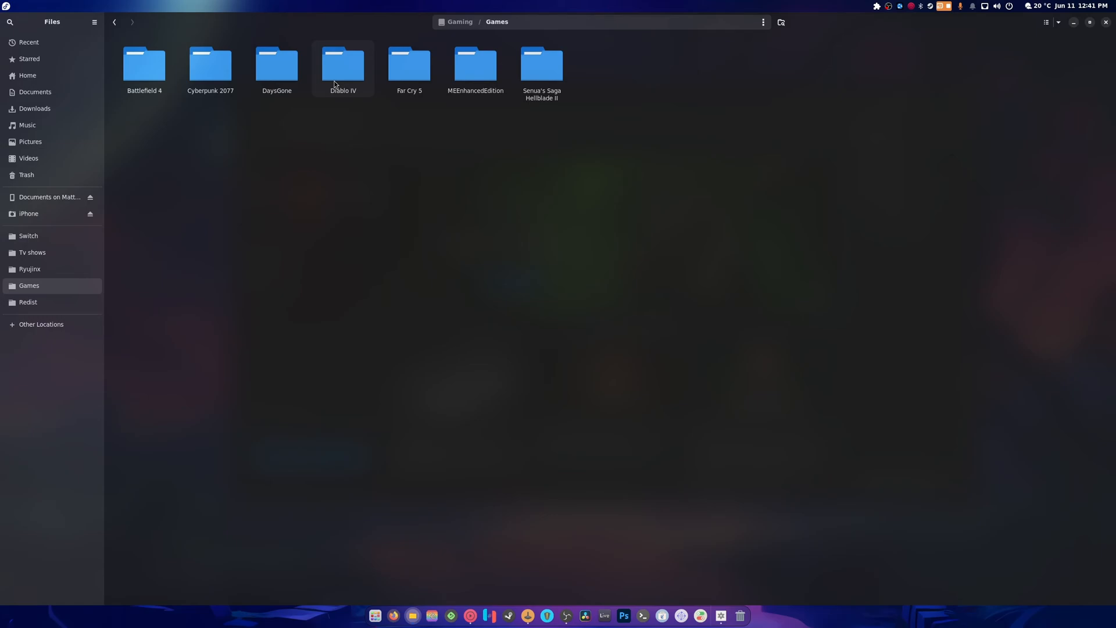
double_click(342, 62)
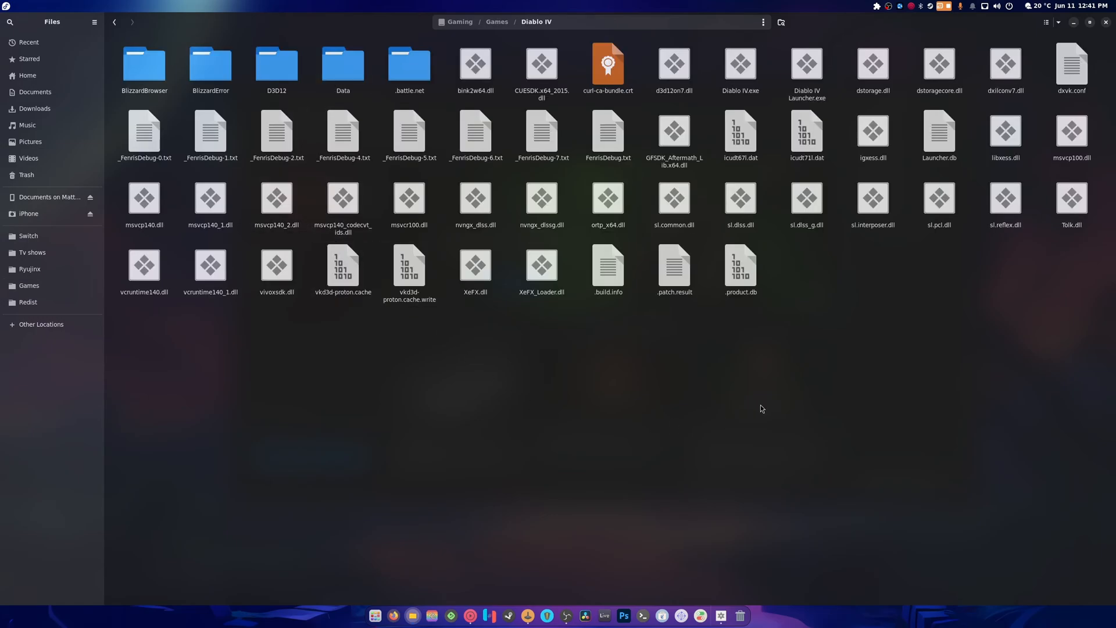
mouse_move(757, 404)
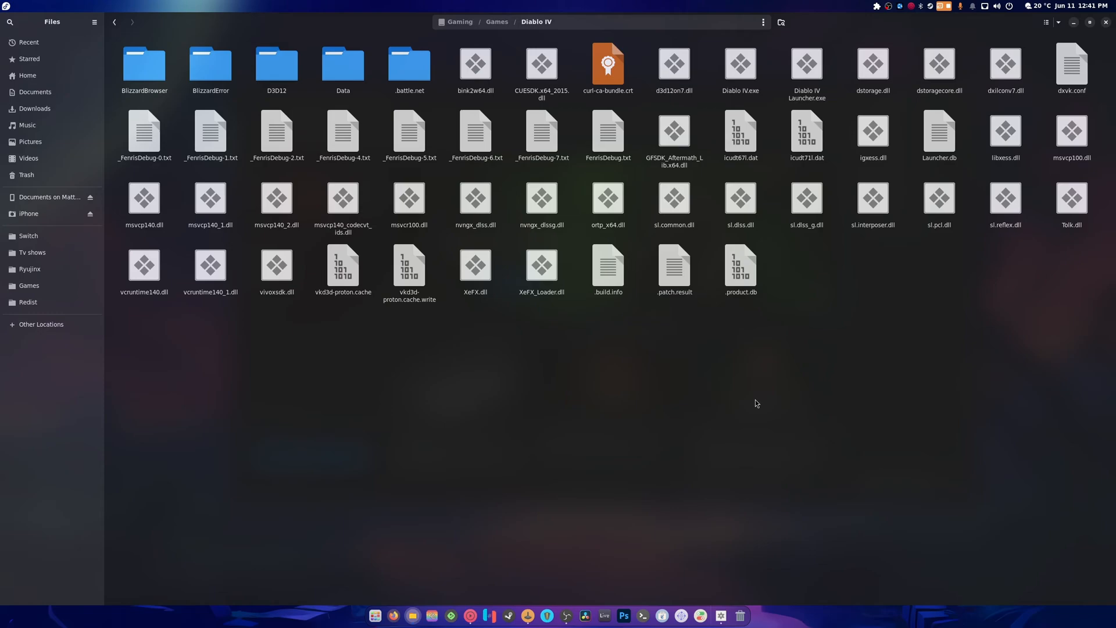
right_click(1075, 58)
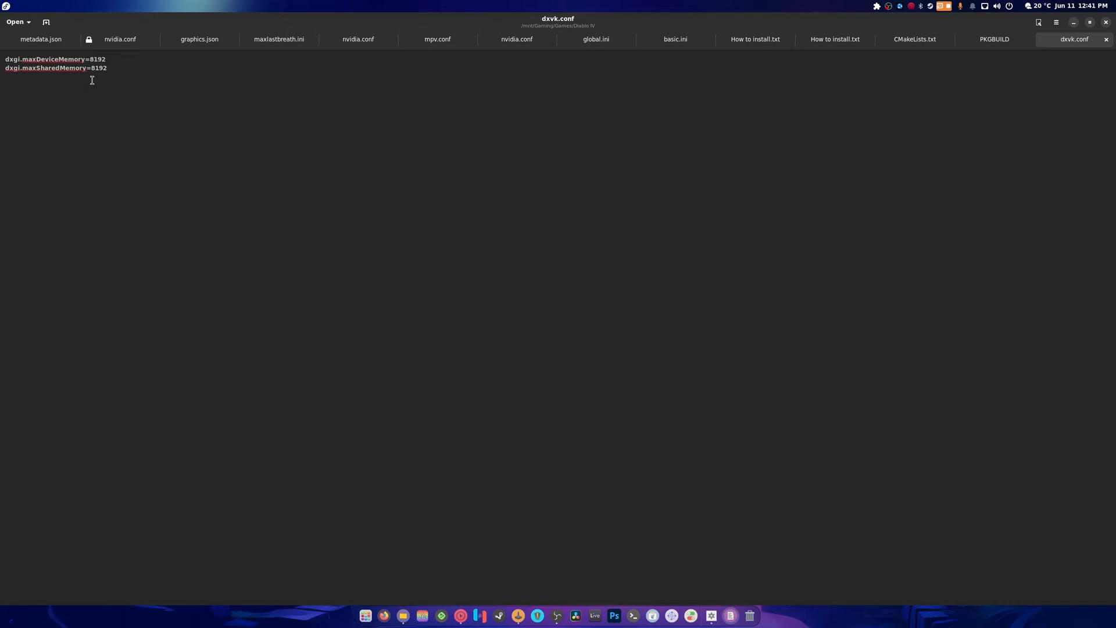
mouse_move(133, 93)
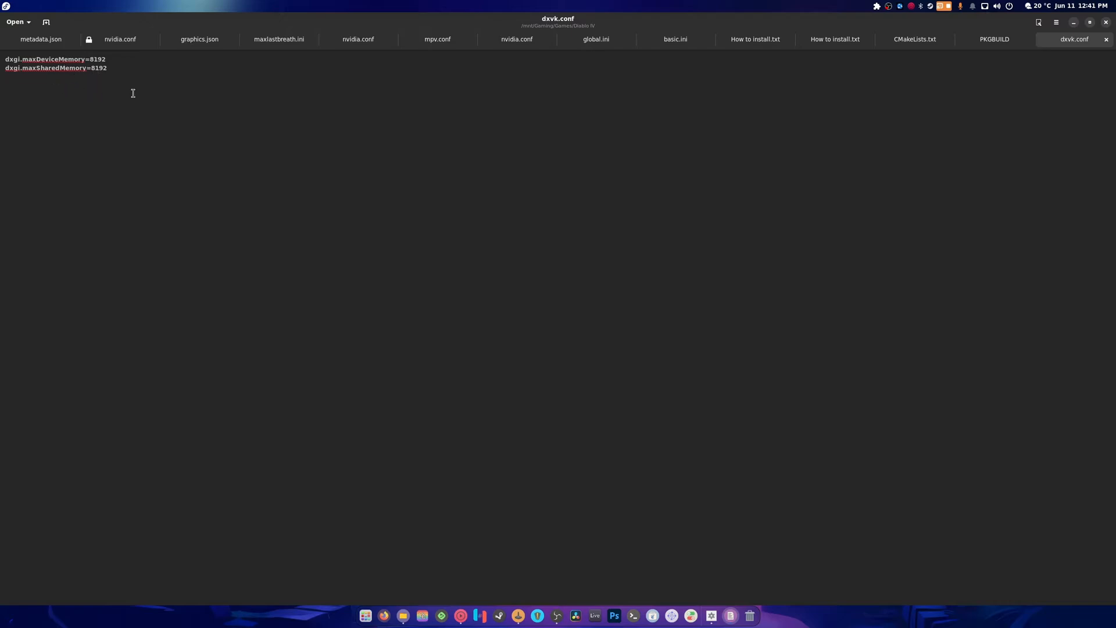
mouse_move(131, 91)
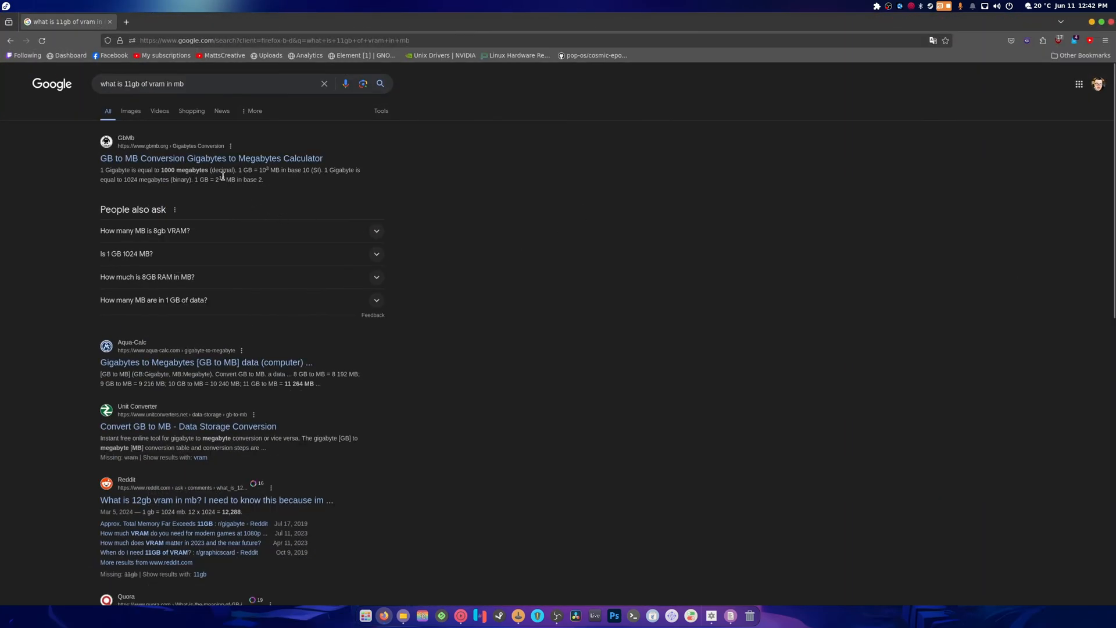
On gbmb.org convert 11 GB, giving 11,000 MB decimal and 11,264 MB binary
click(212, 158)
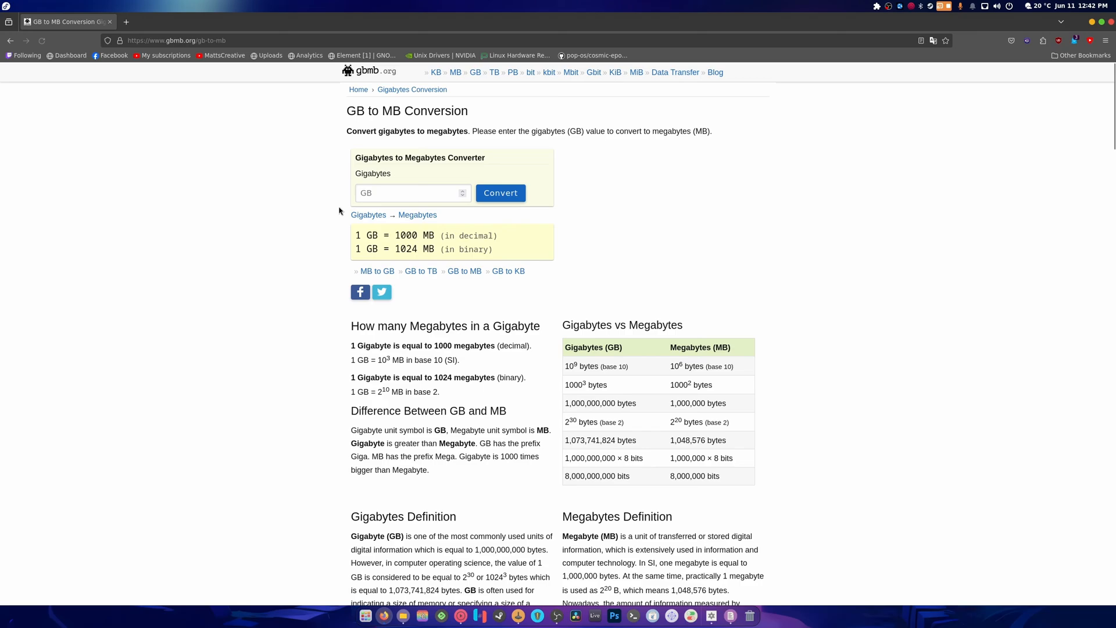
text(11)
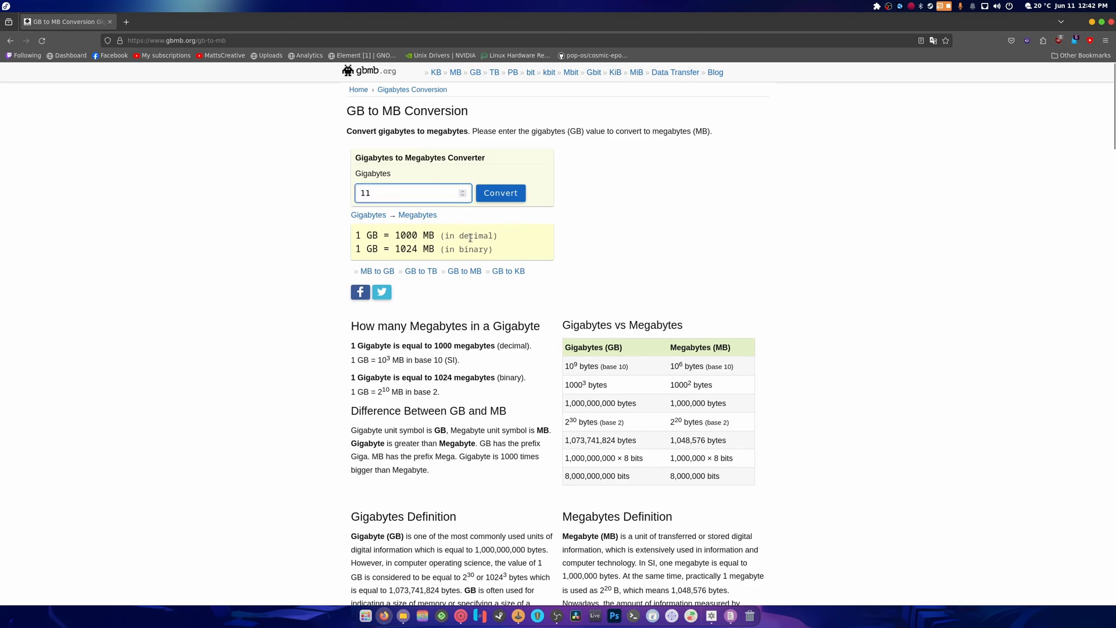
click(500, 193)
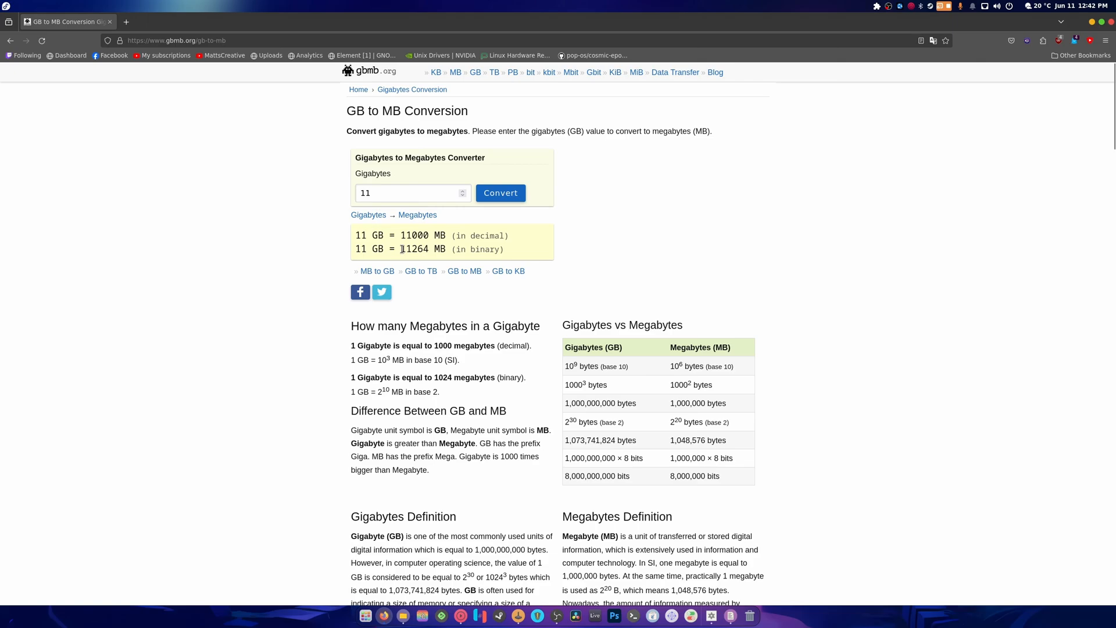
right_click(414, 249)
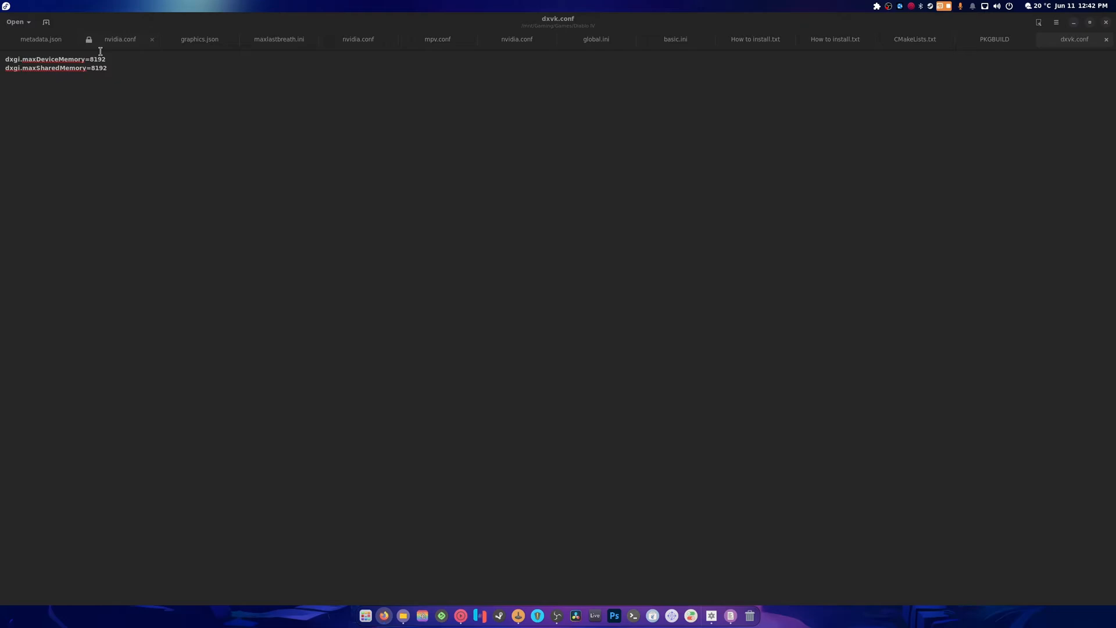
Replace 8192 with 11264 on the device and shared memory lines of dxvk.conf
double_click(100, 58)
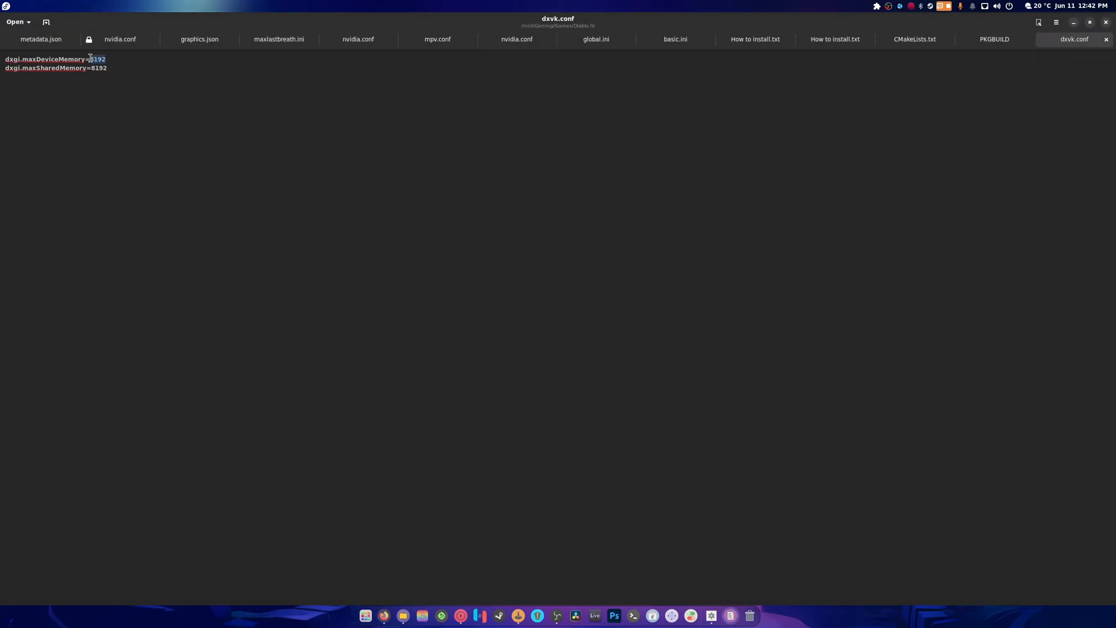
text(11264)
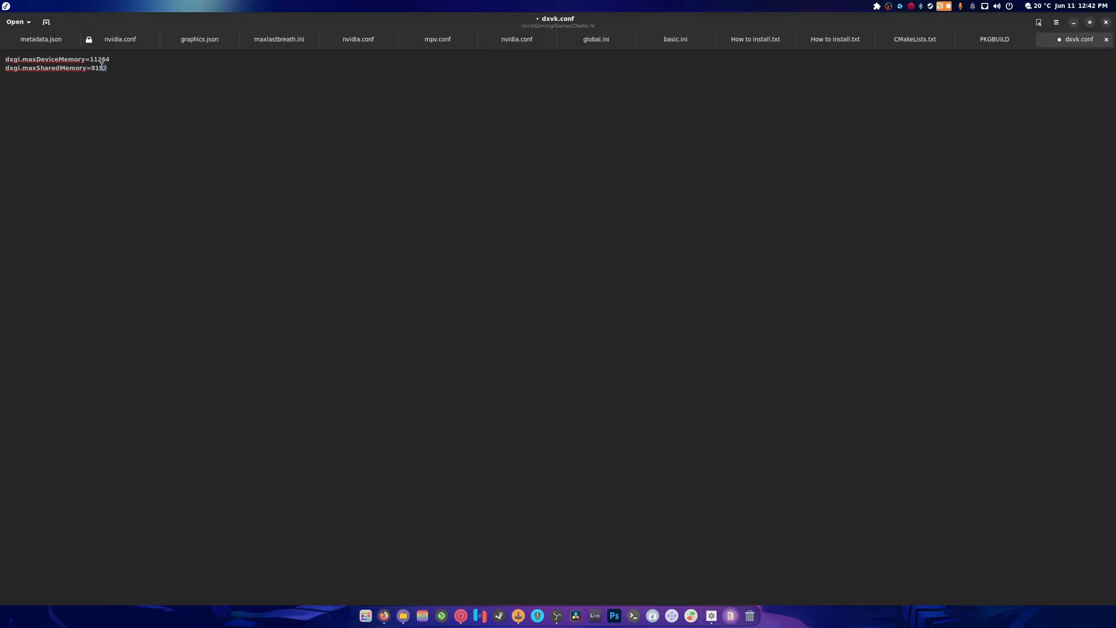
text(11264)
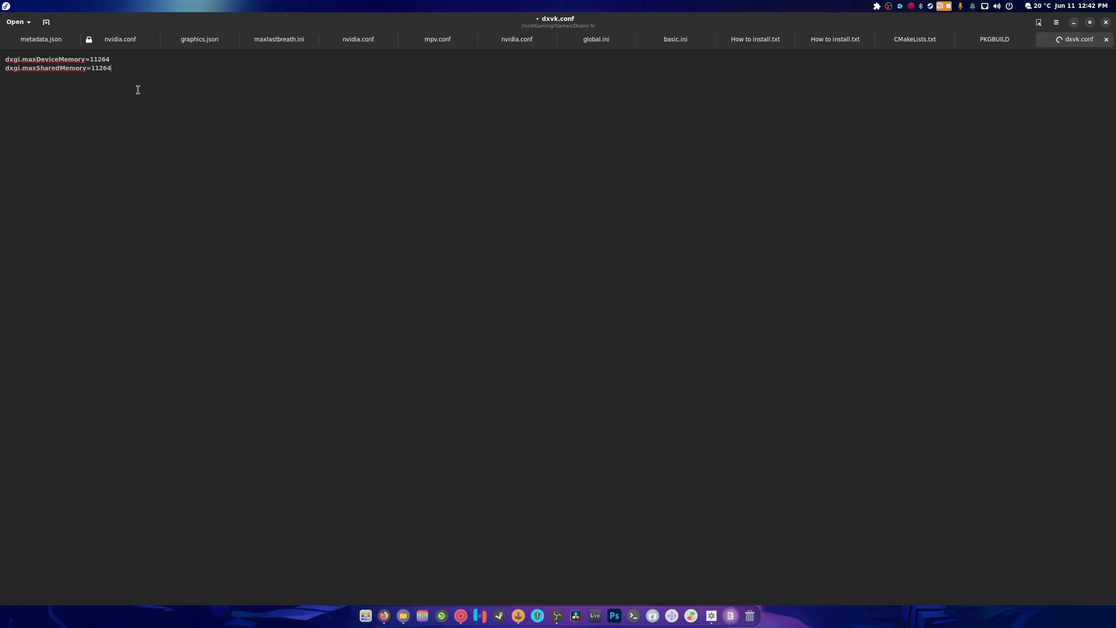
key(BackSpace)
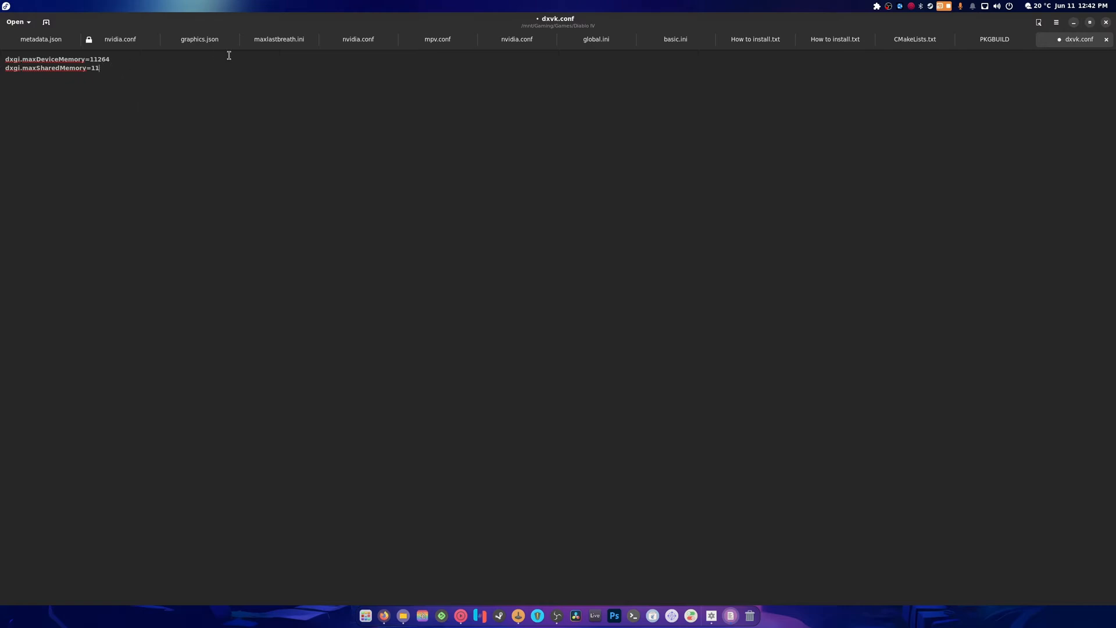
text(00)
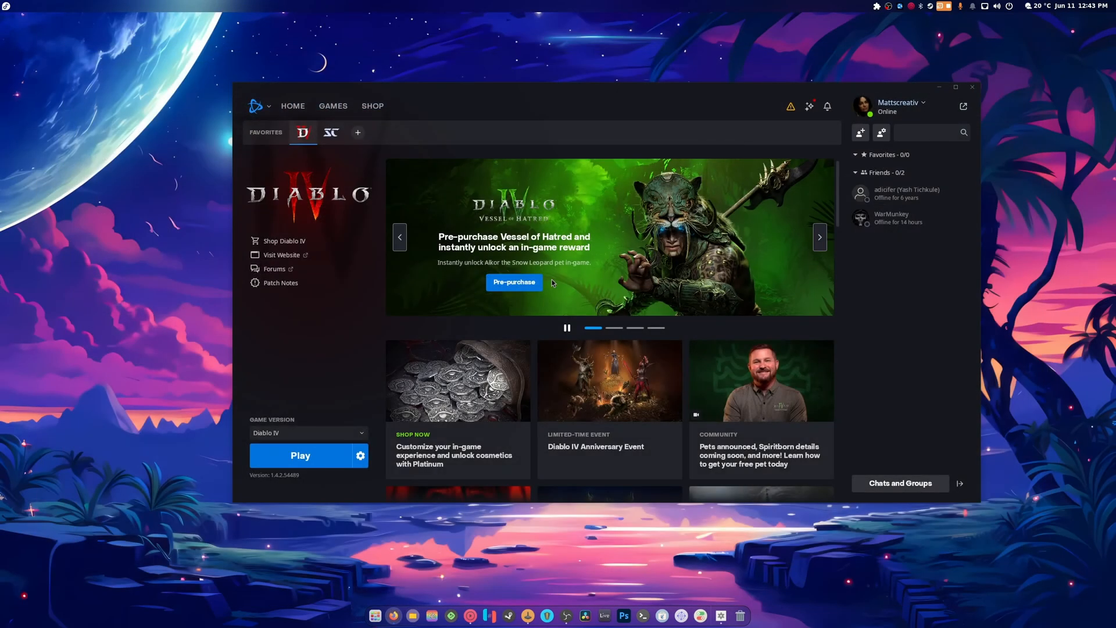
Launch Diablo IV with the Play button in Battle.net
click(300, 455)
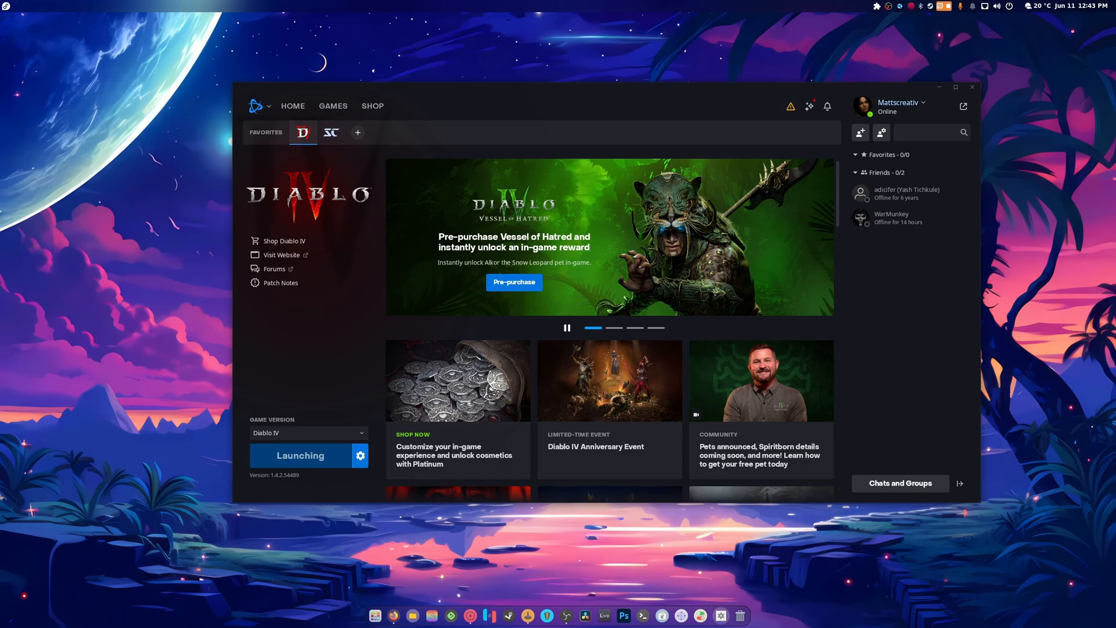
mouse_move(302, 107)
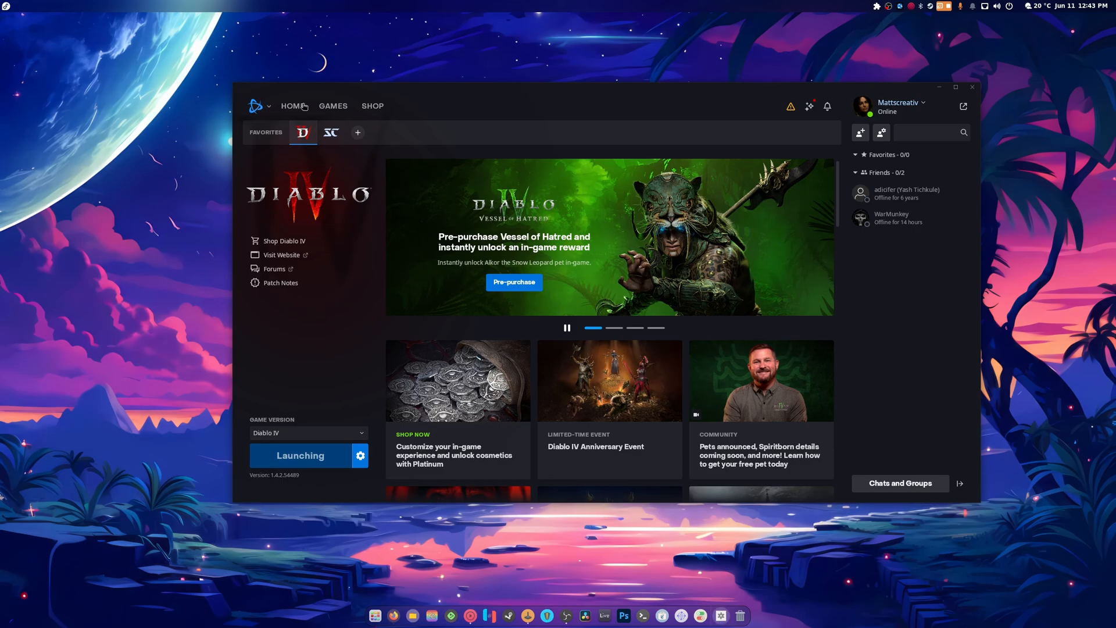
click(300, 456)
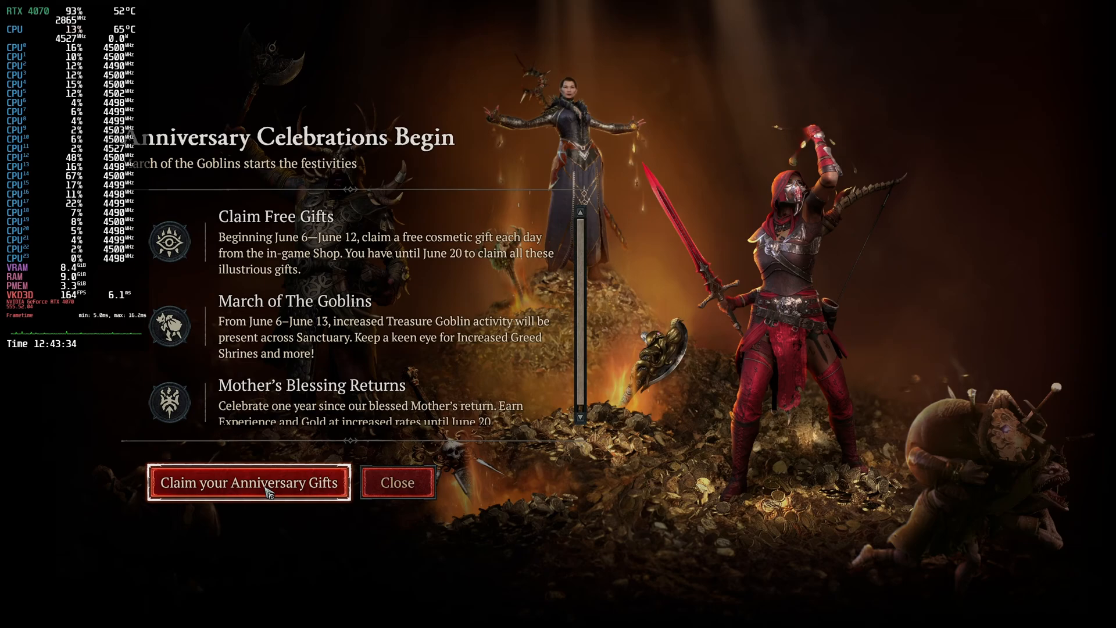
Reach the Anniversary Gifts in the shop and select The Nightmare free mount
click(249, 483)
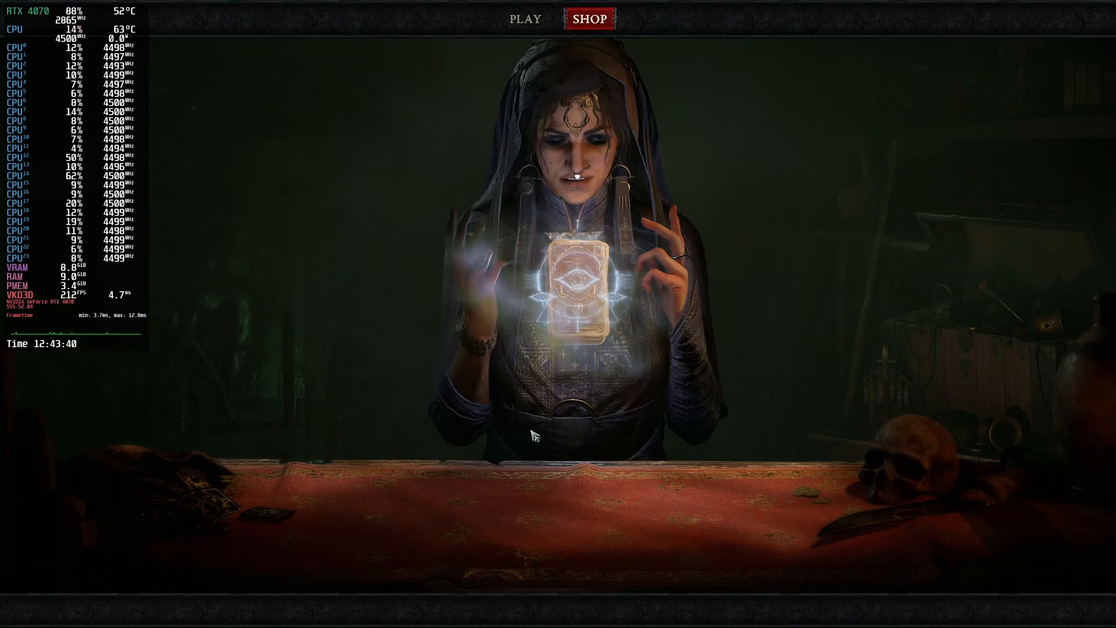
click(588, 17)
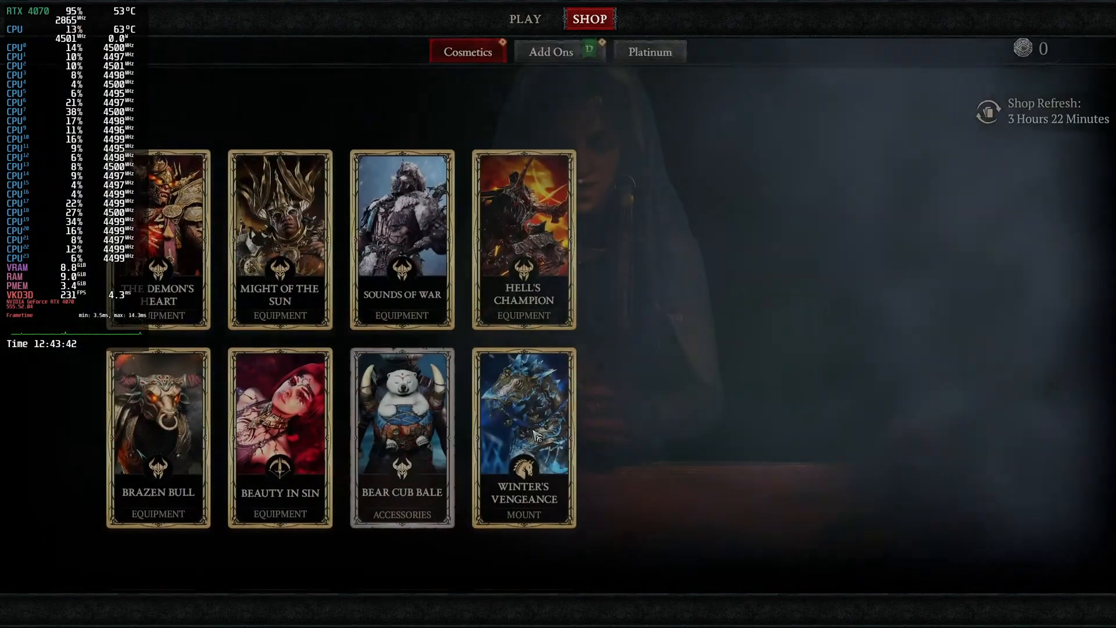
scroll(down, 3)
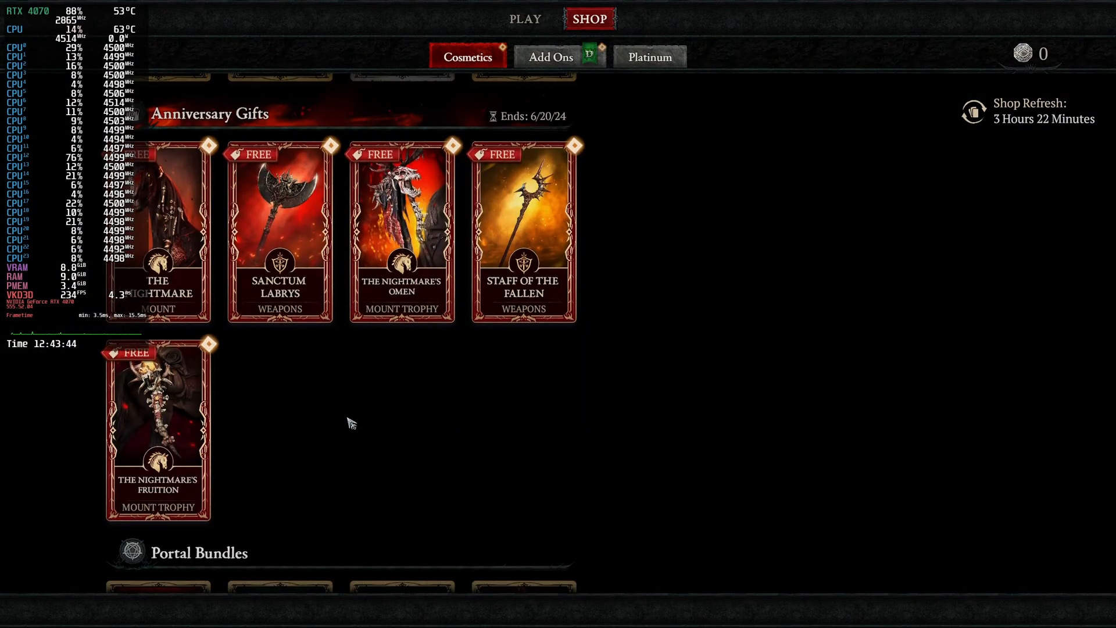
click(158, 221)
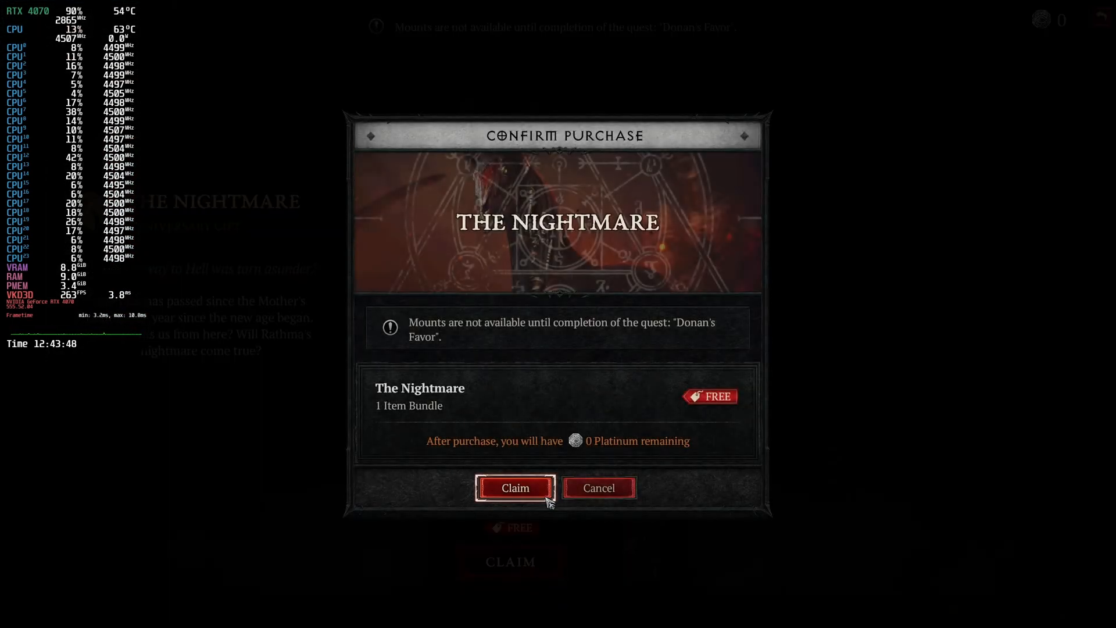
Claim The Nightmare and return to character selection
click(516, 487)
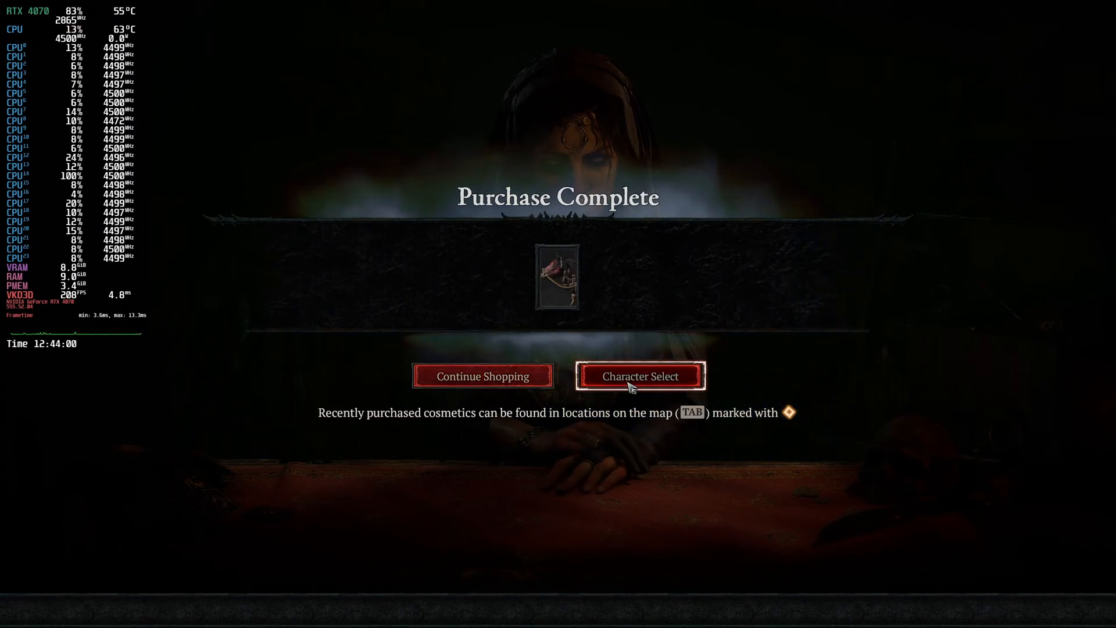
click(640, 376)
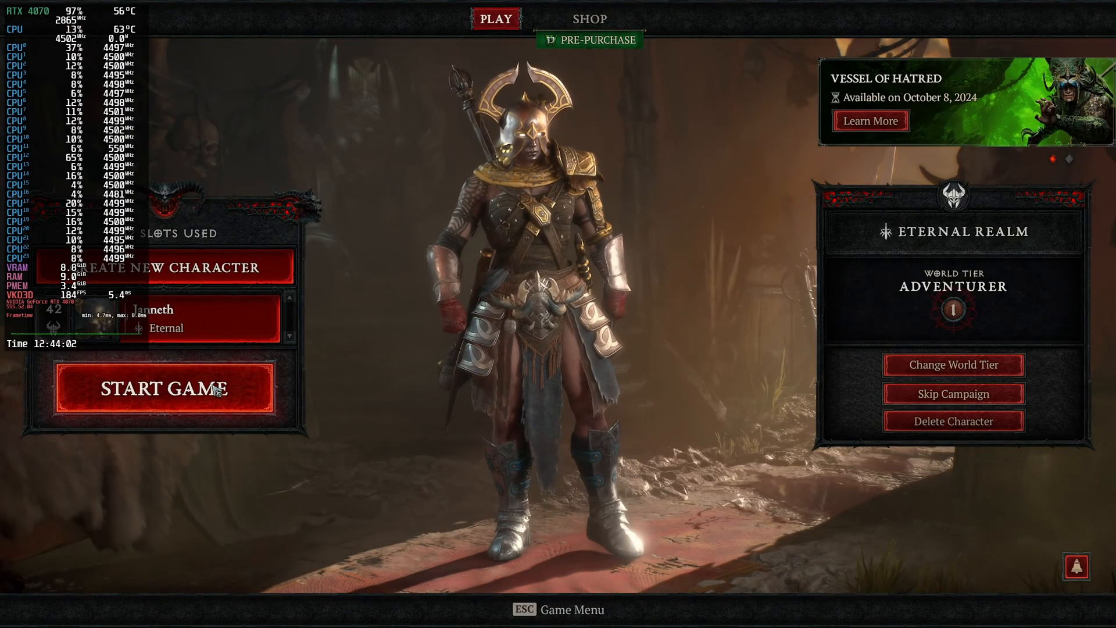
Start the game with the selected character
click(163, 389)
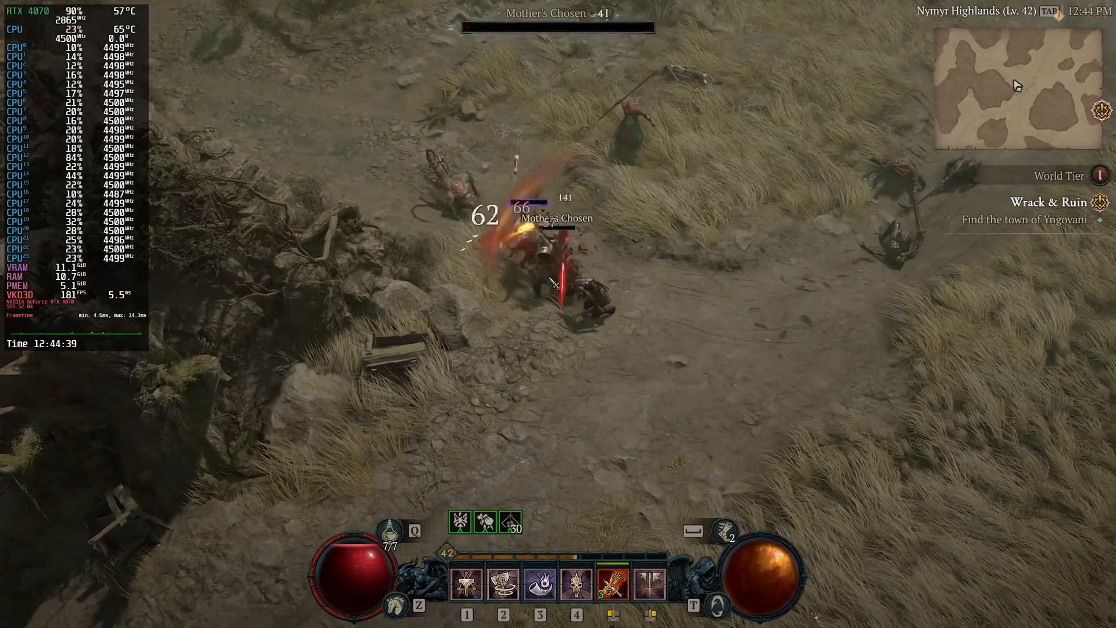
mouse_move(466, 588)
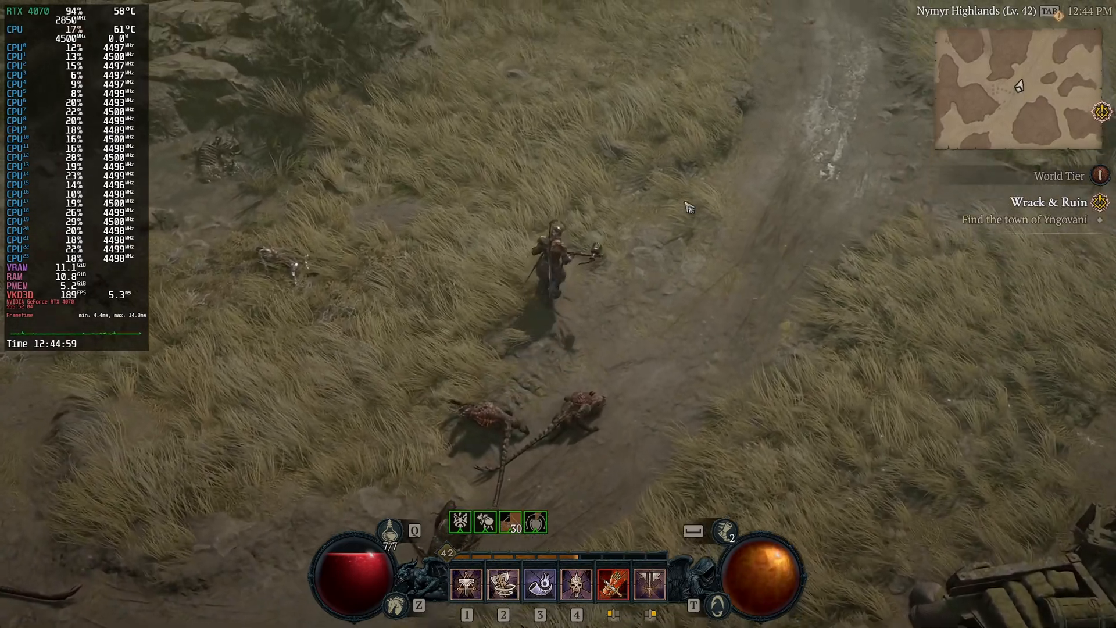
Review the graphics options down to Texture Quality, which sits at Ultra
key(Escape)
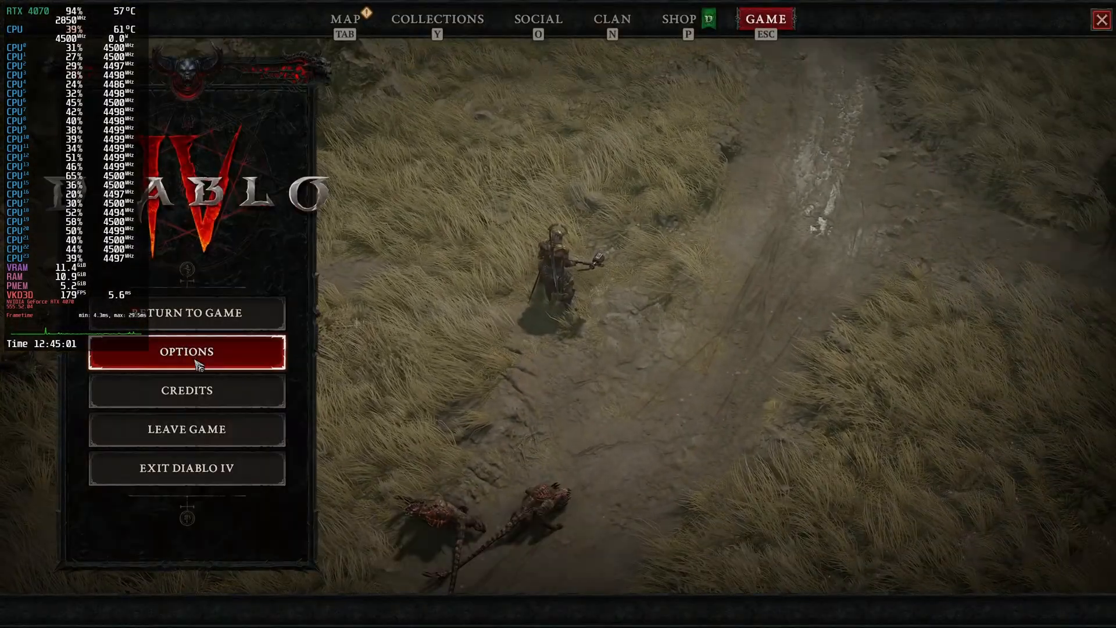
click(186, 351)
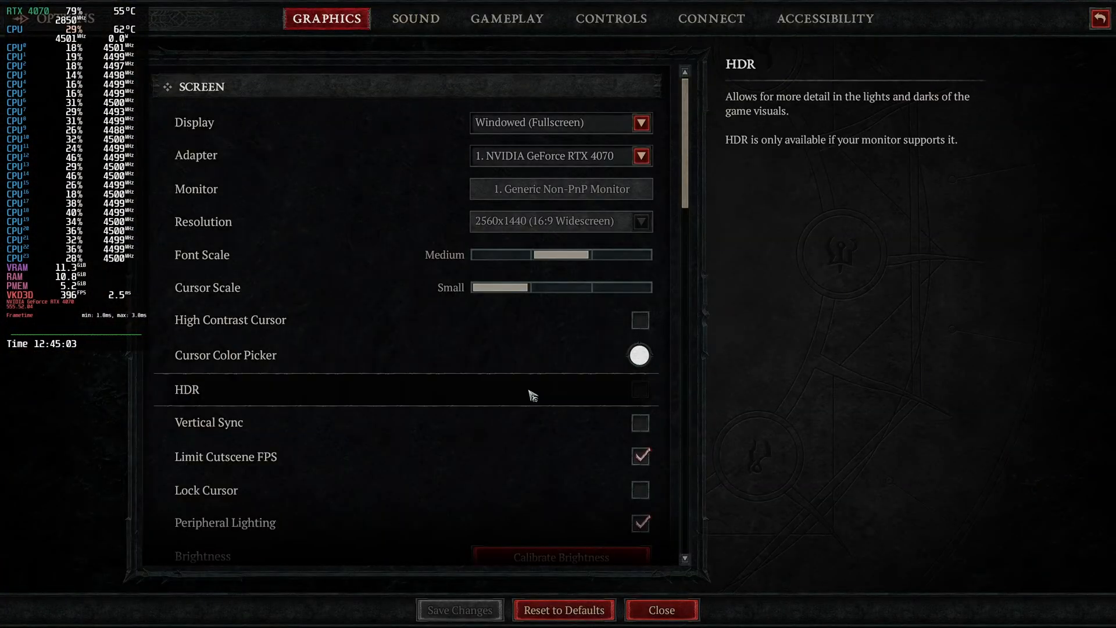
scroll(down, 3)
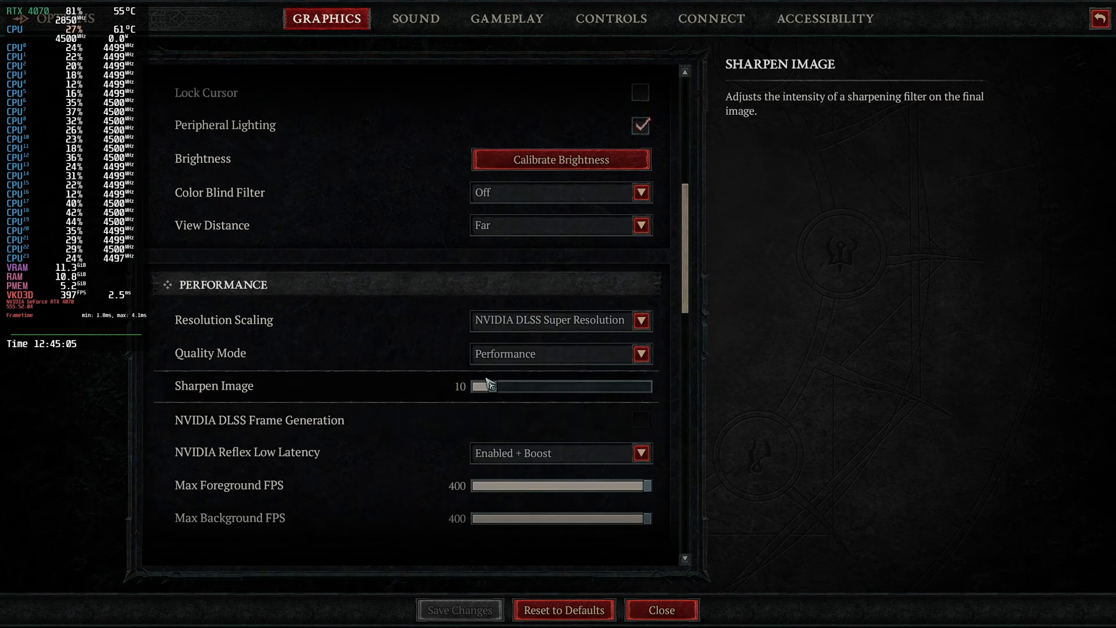
scroll(down, 3)
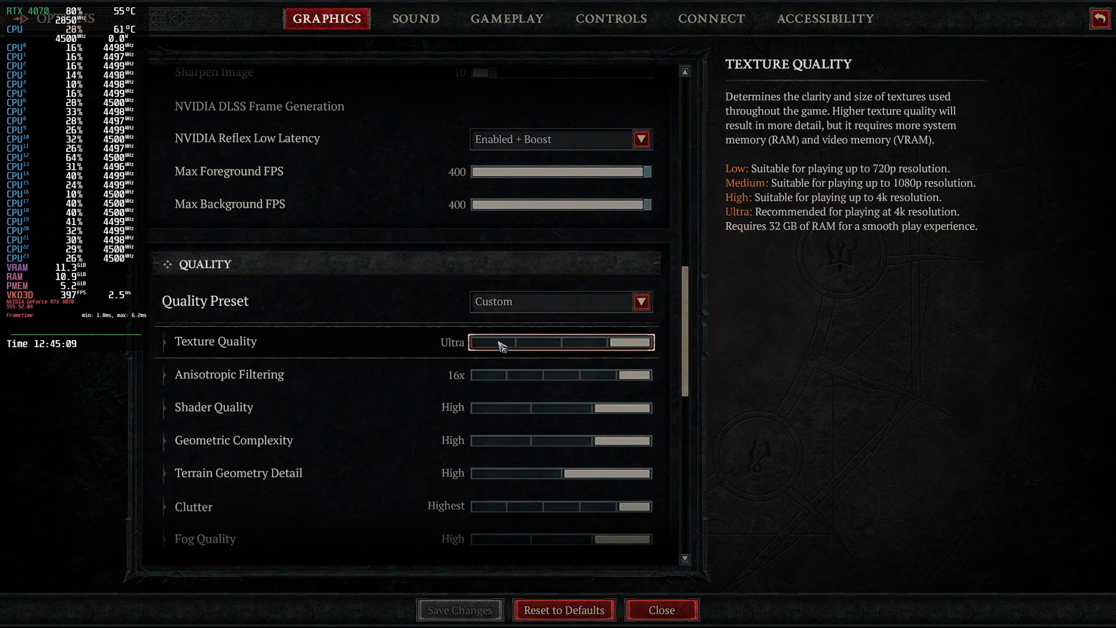
click(660, 609)
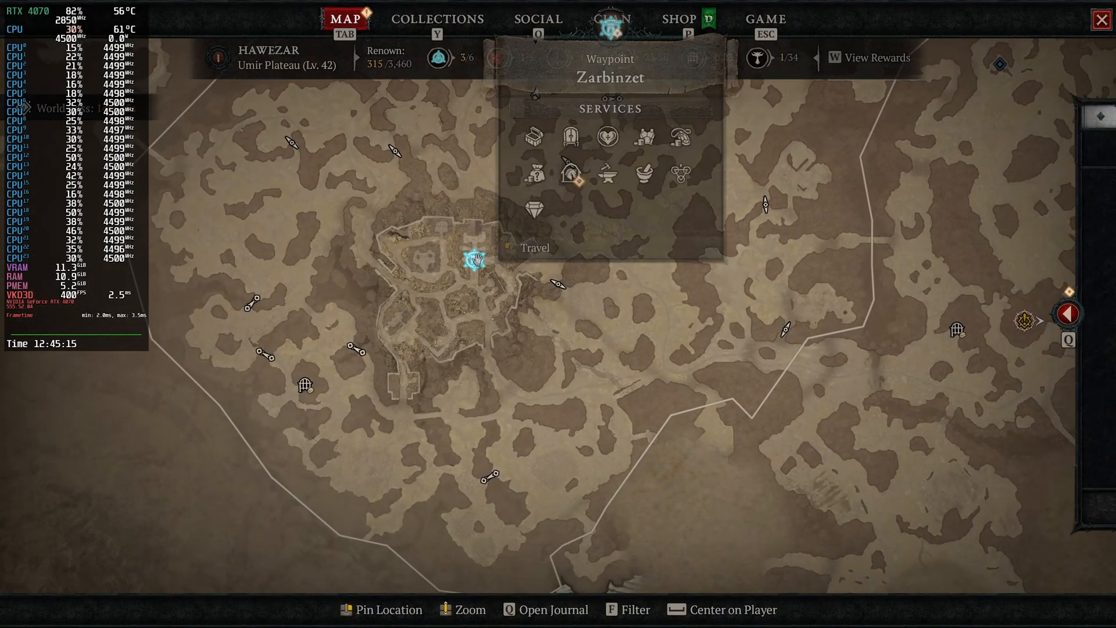
Travel to the Zarbinzet waypoint and accept the confirmation
click(535, 248)
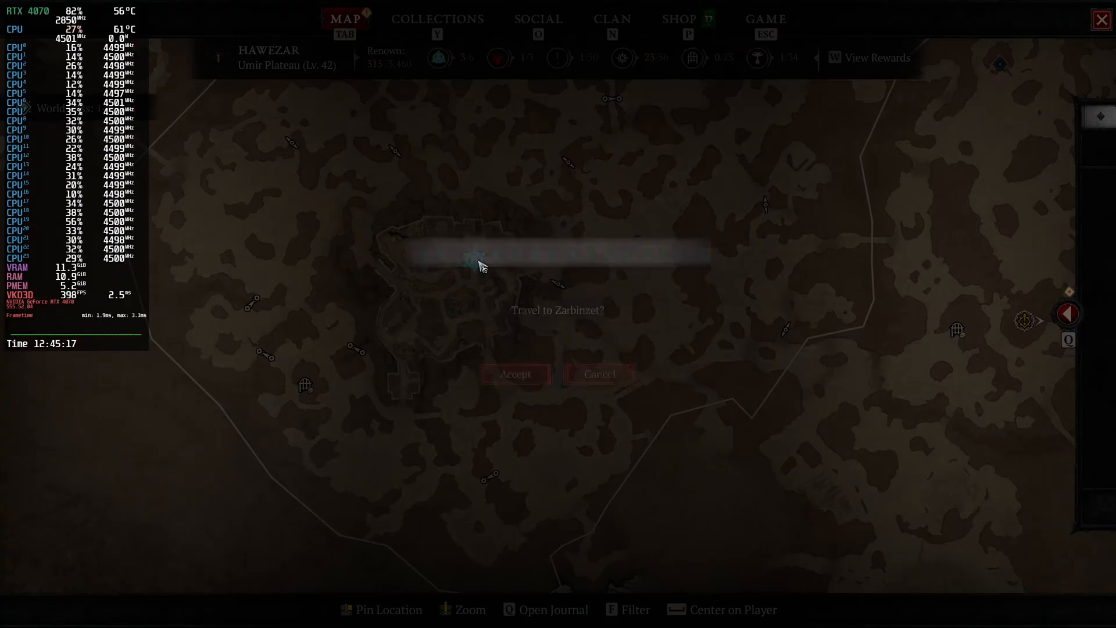
click(518, 374)
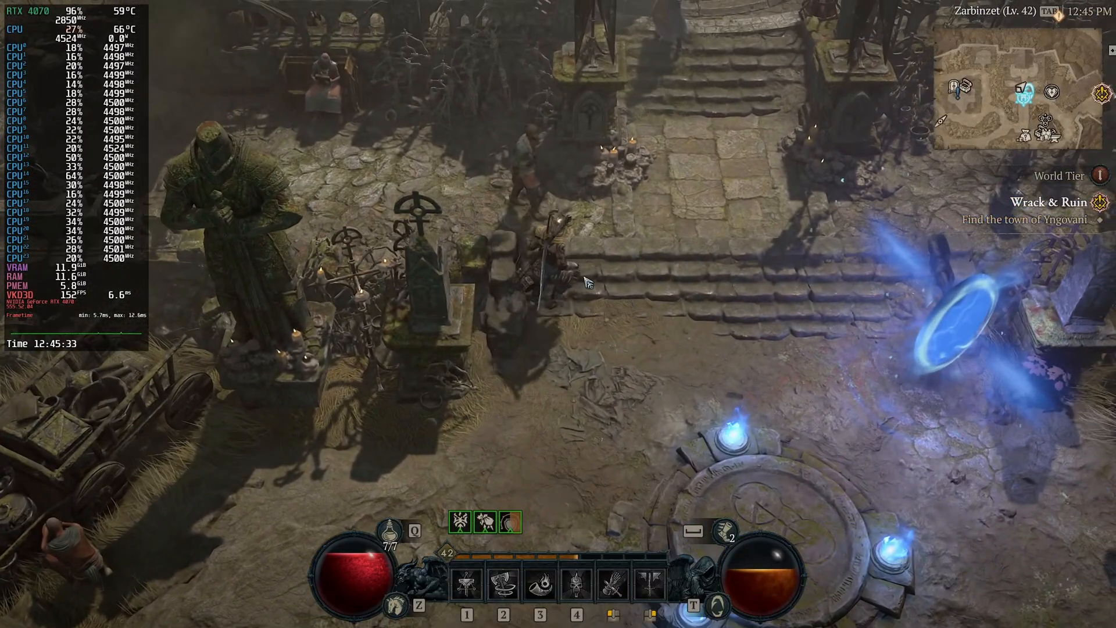
Walk the character through Zarbinzet toward the stone stairs
click(566, 390)
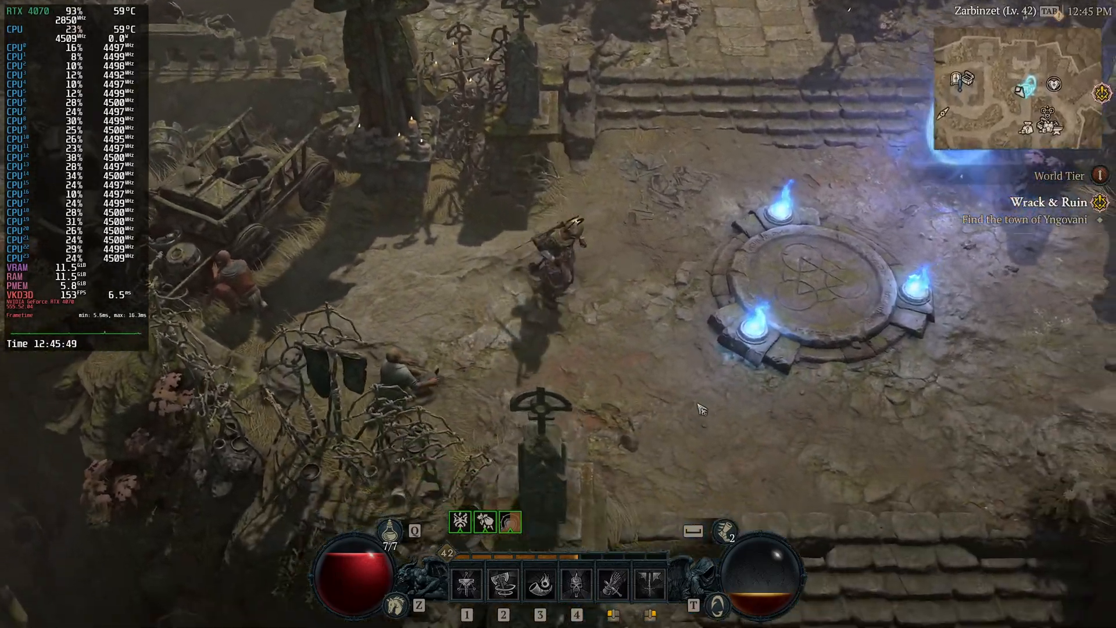
click(562, 423)
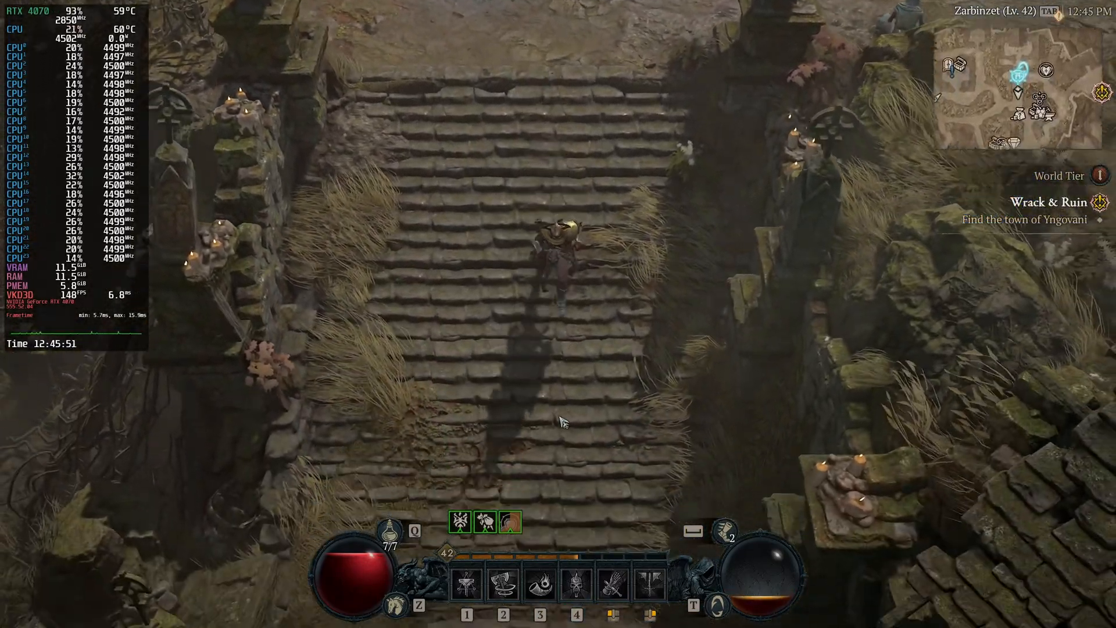